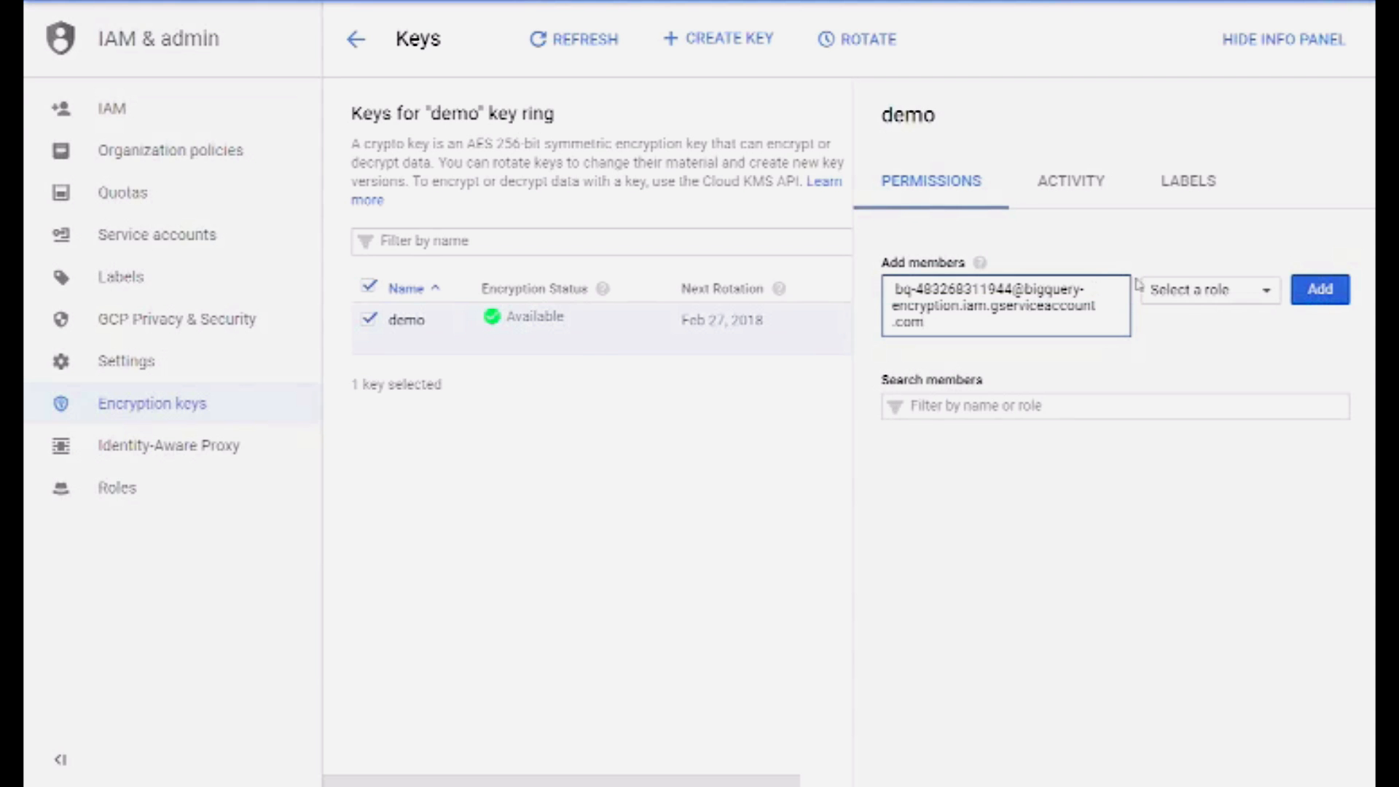
Grant the service account the Cloud KMS CryptoKey Encrypter/Decrypter role on key demo.
{"action": "left_click", "coordinate": [1210, 289]}
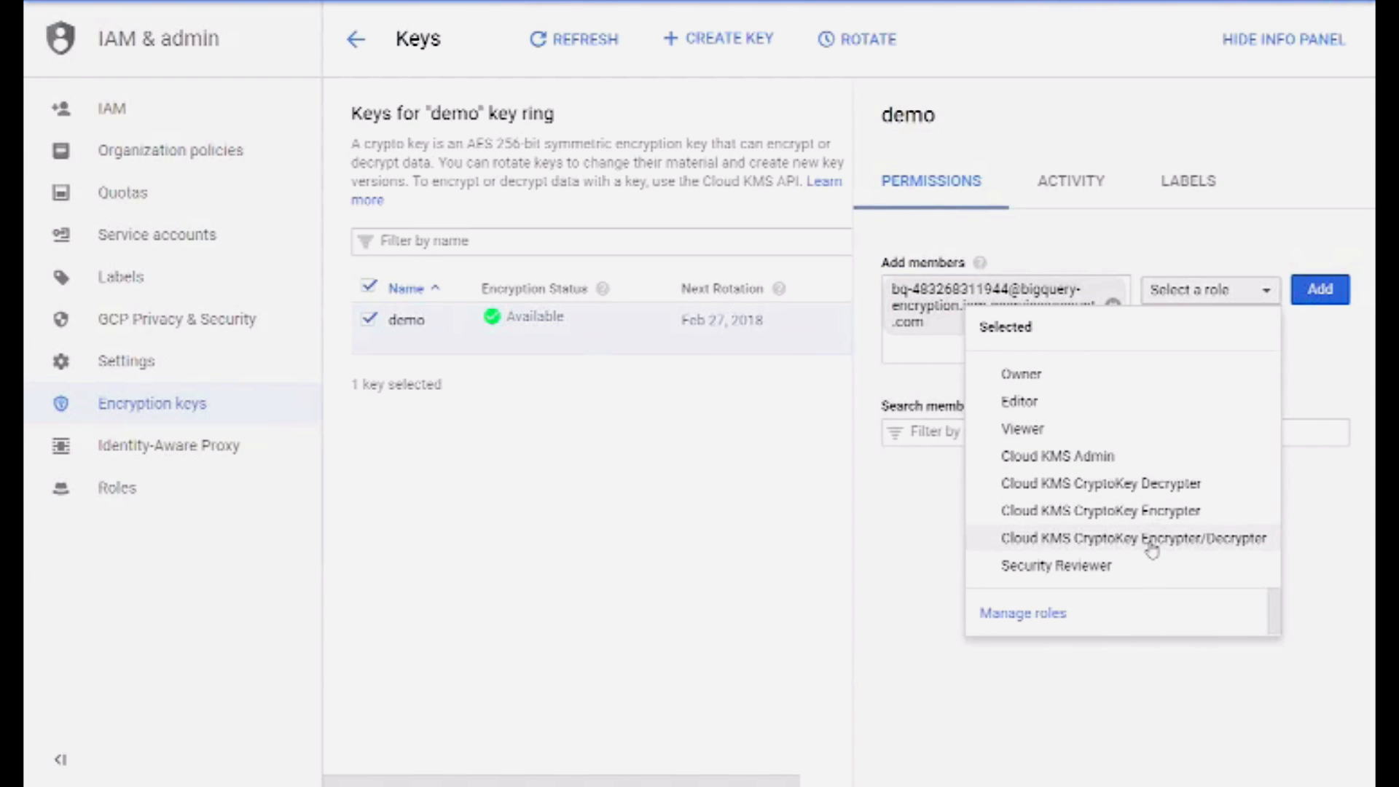
{"action": "left_click", "coordinate": [1136, 537]}
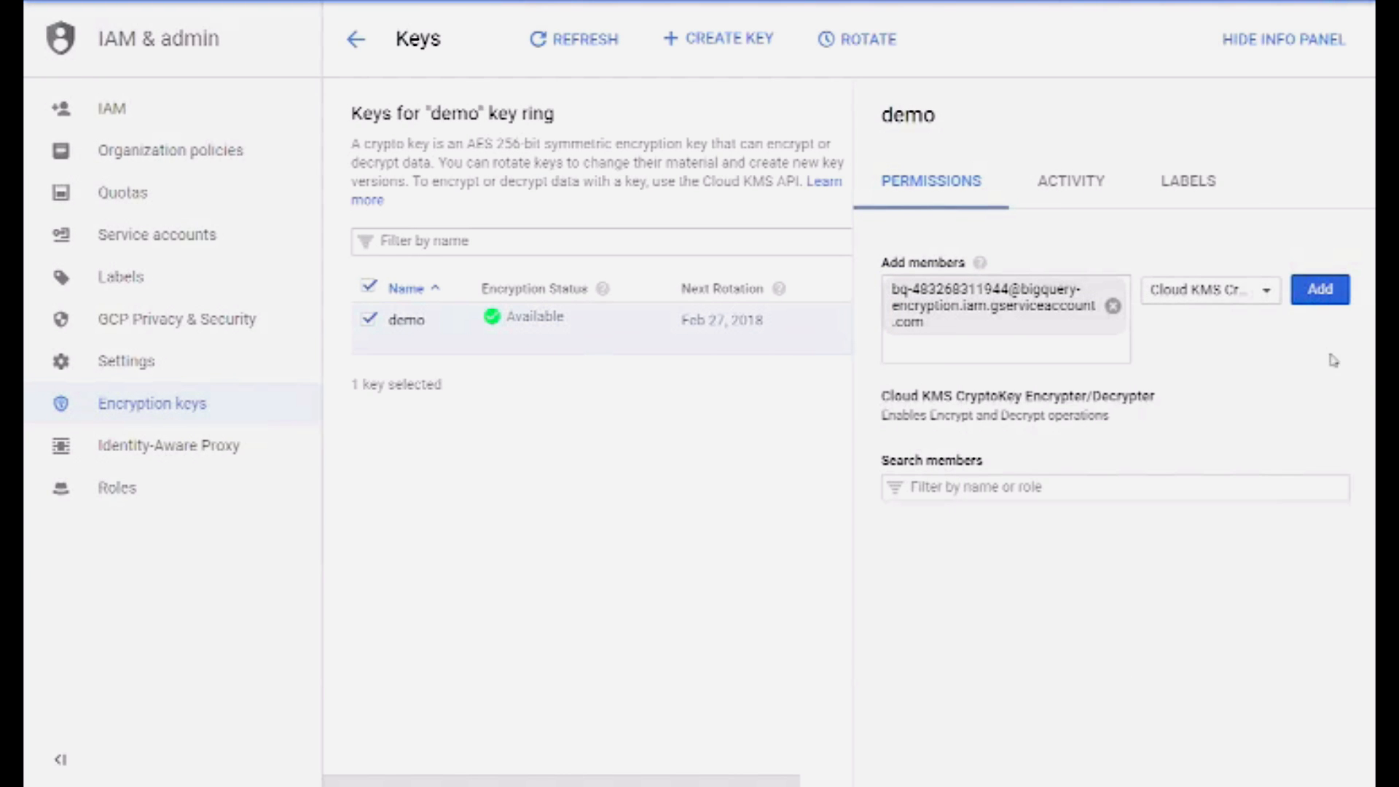
{"action": "left_click", "coordinate": [1324, 289]}
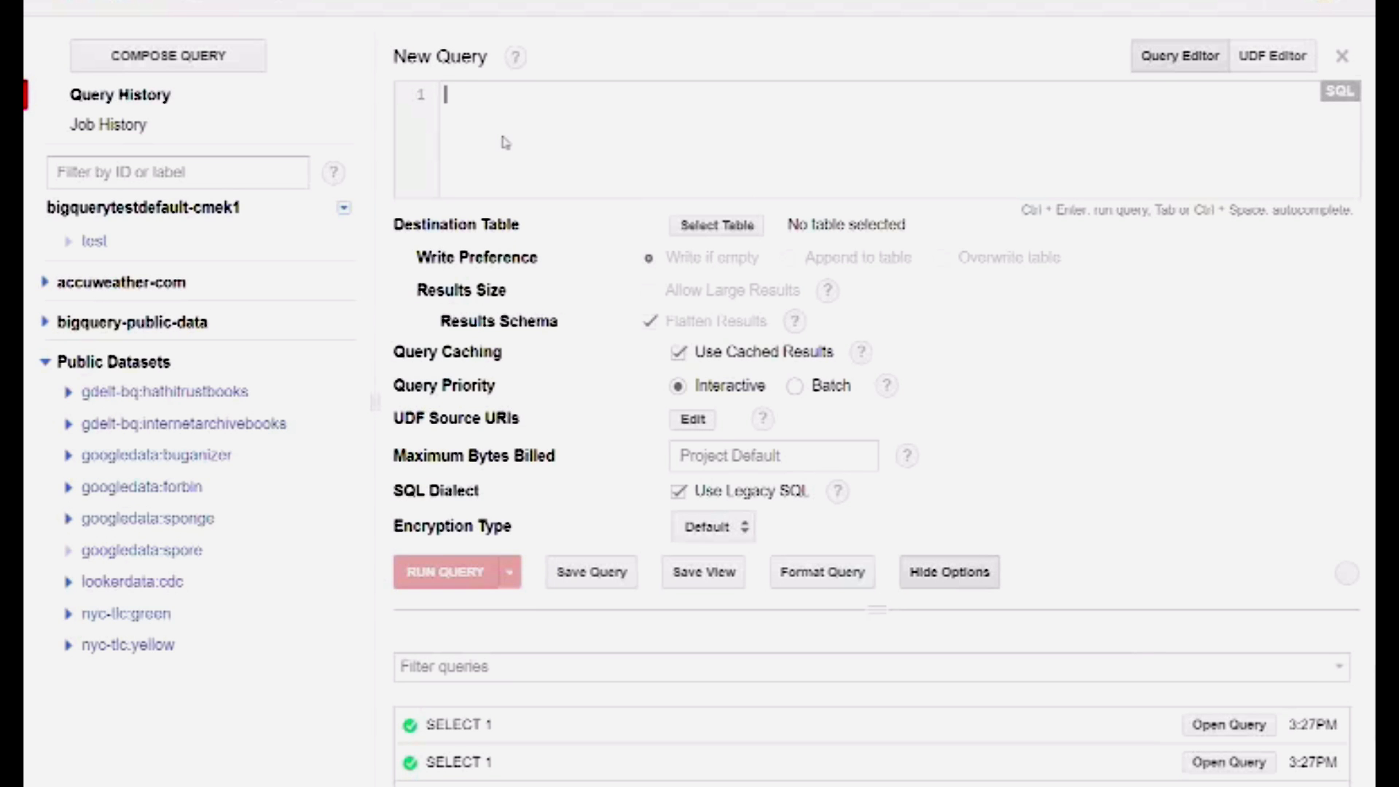
Set the SELECT 1 query's destination table to test.test.
{"action": "left_click", "coordinate": [715, 225]}
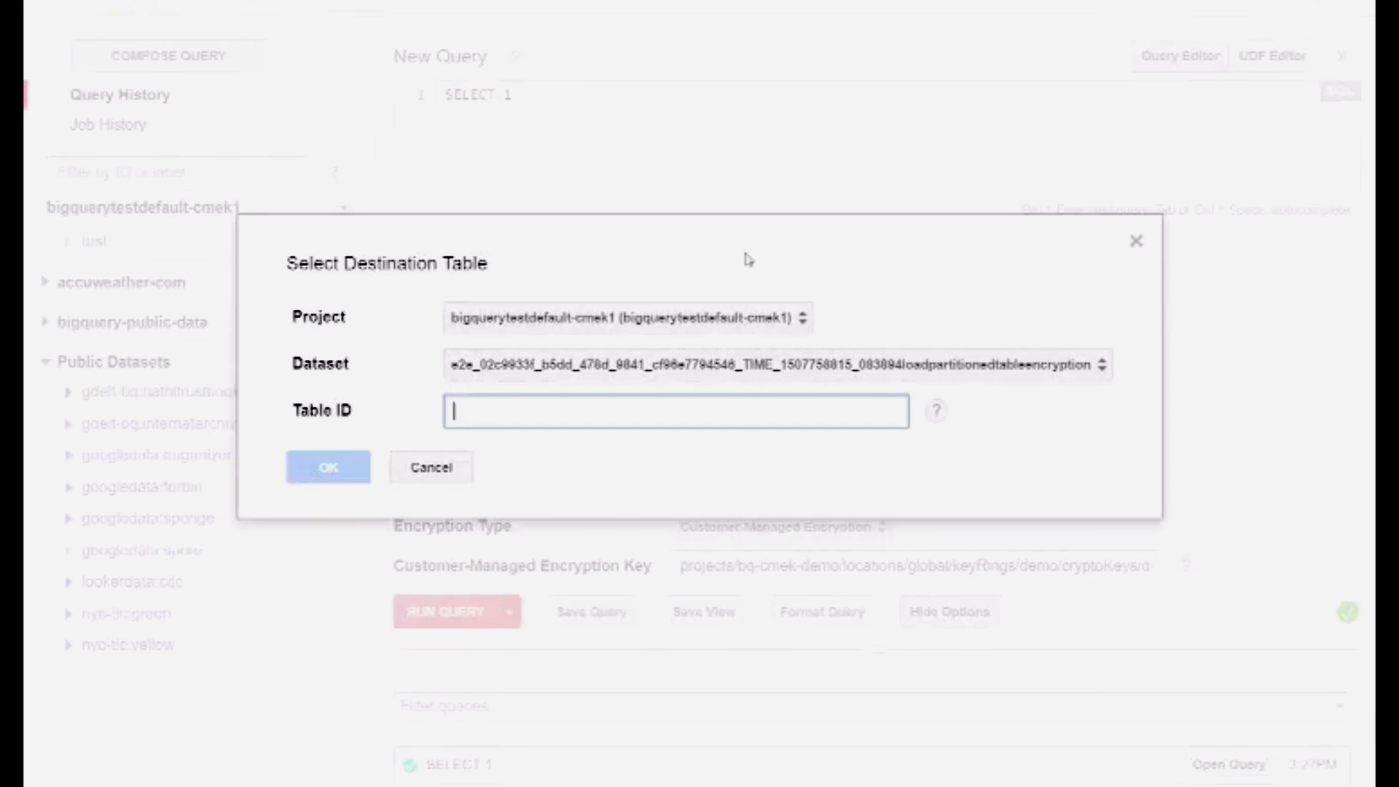
{"action": "left_click", "coordinate": [675, 374]}
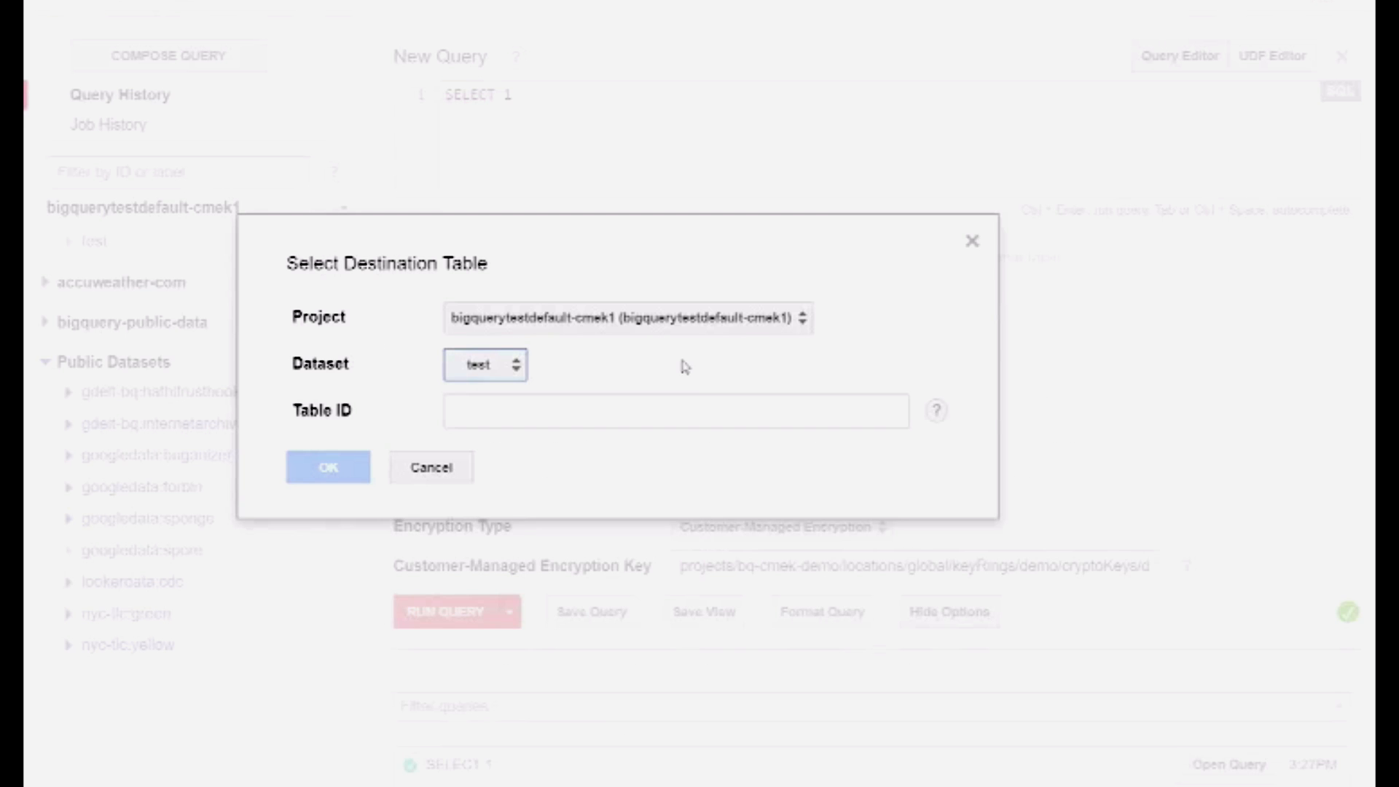
{"action": "left_click", "coordinate": [675, 411]}
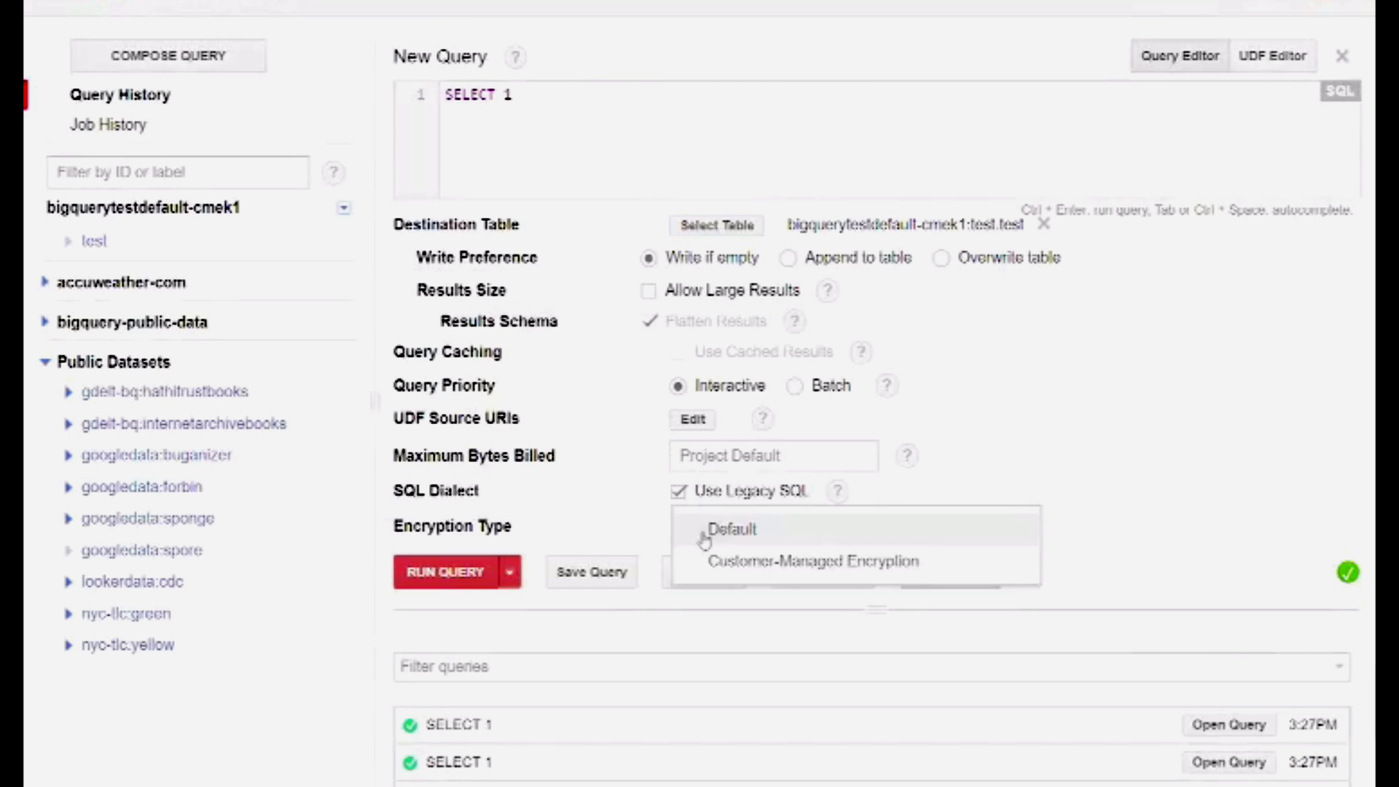
Choose Customer-Managed Encryption for the results and enter the Cloud KMS key name.
{"action": "left_click", "coordinate": [816, 562]}
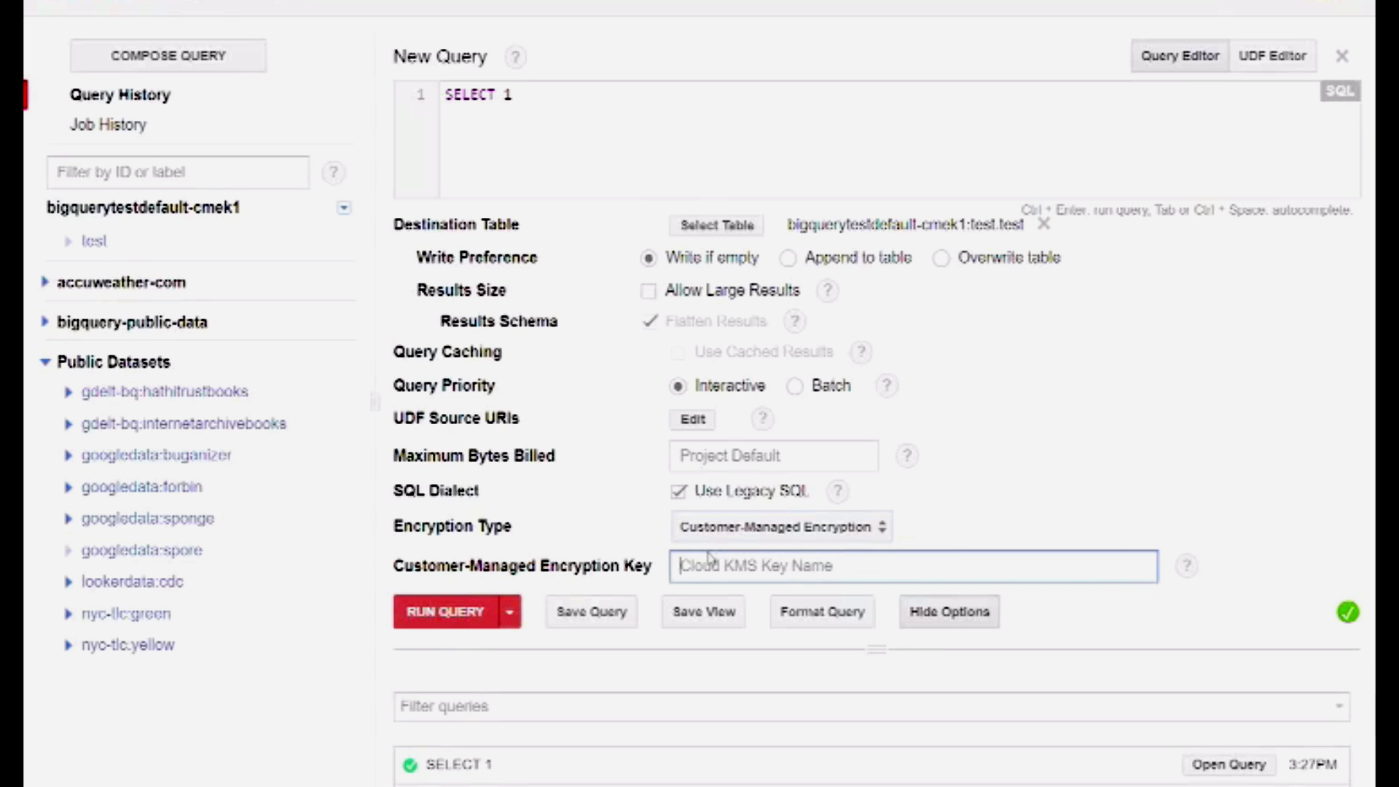
{"action": "left_click", "coordinate": [445, 612]}
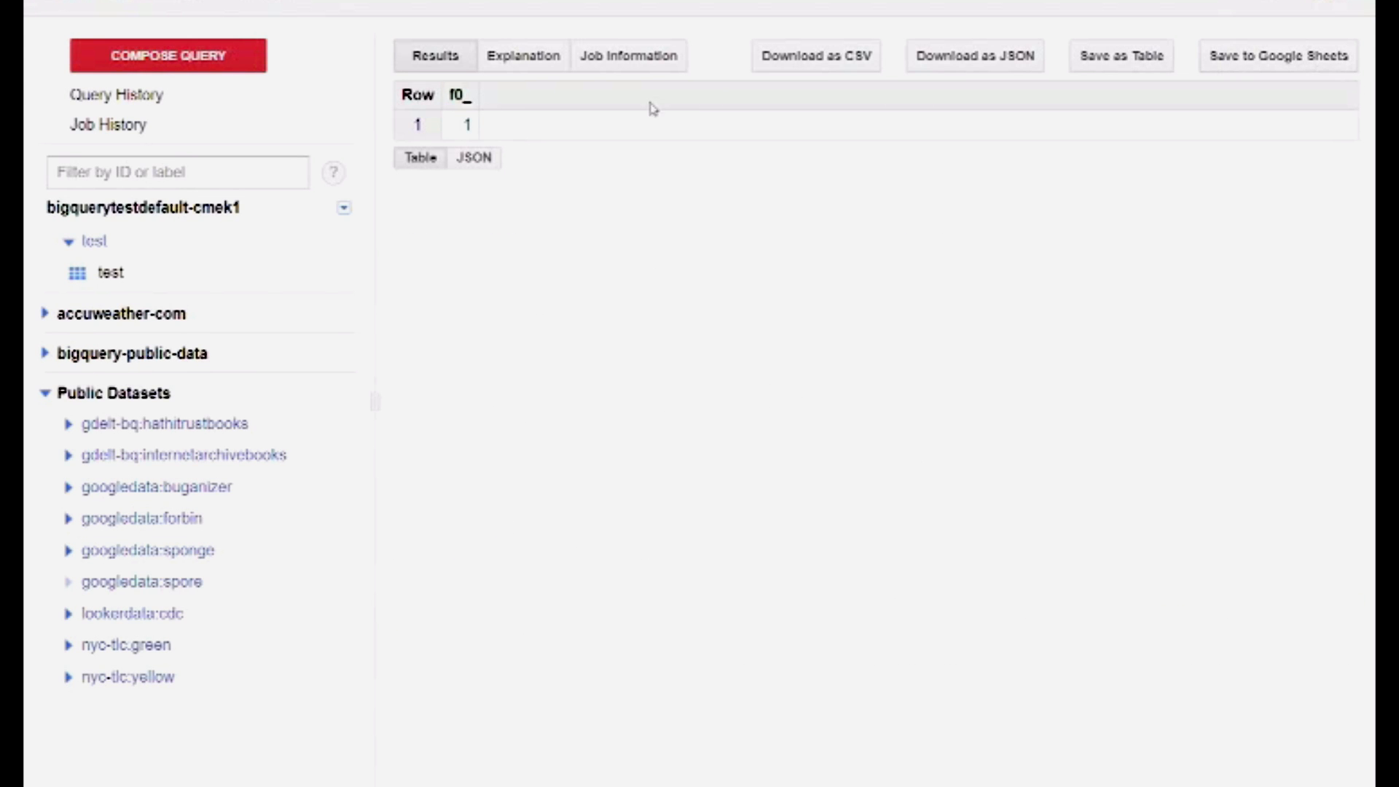
Check table test's Details for its encryption key, then run SELECT * on it.
{"action": "left_click", "coordinate": [107, 273]}
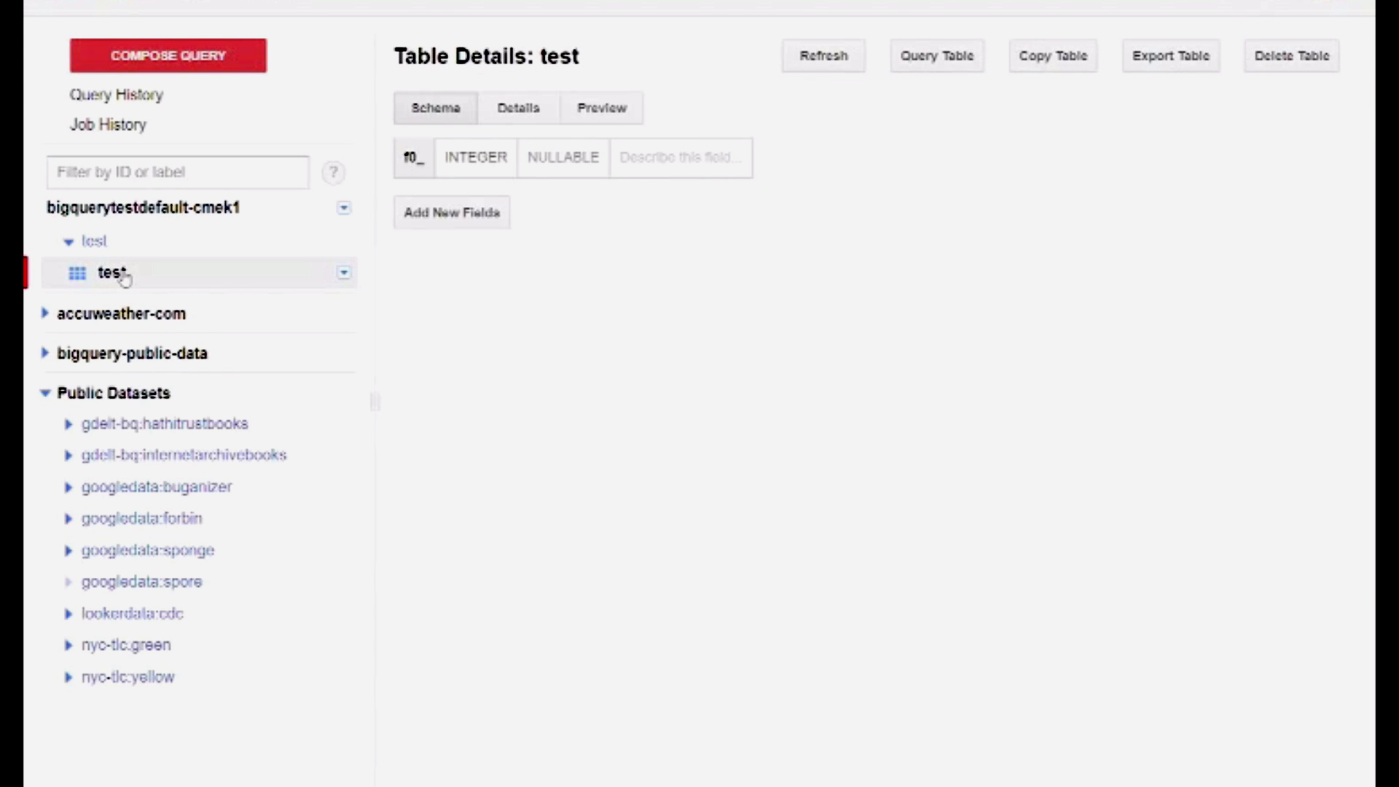
{"action": "left_click", "coordinate": [518, 108]}
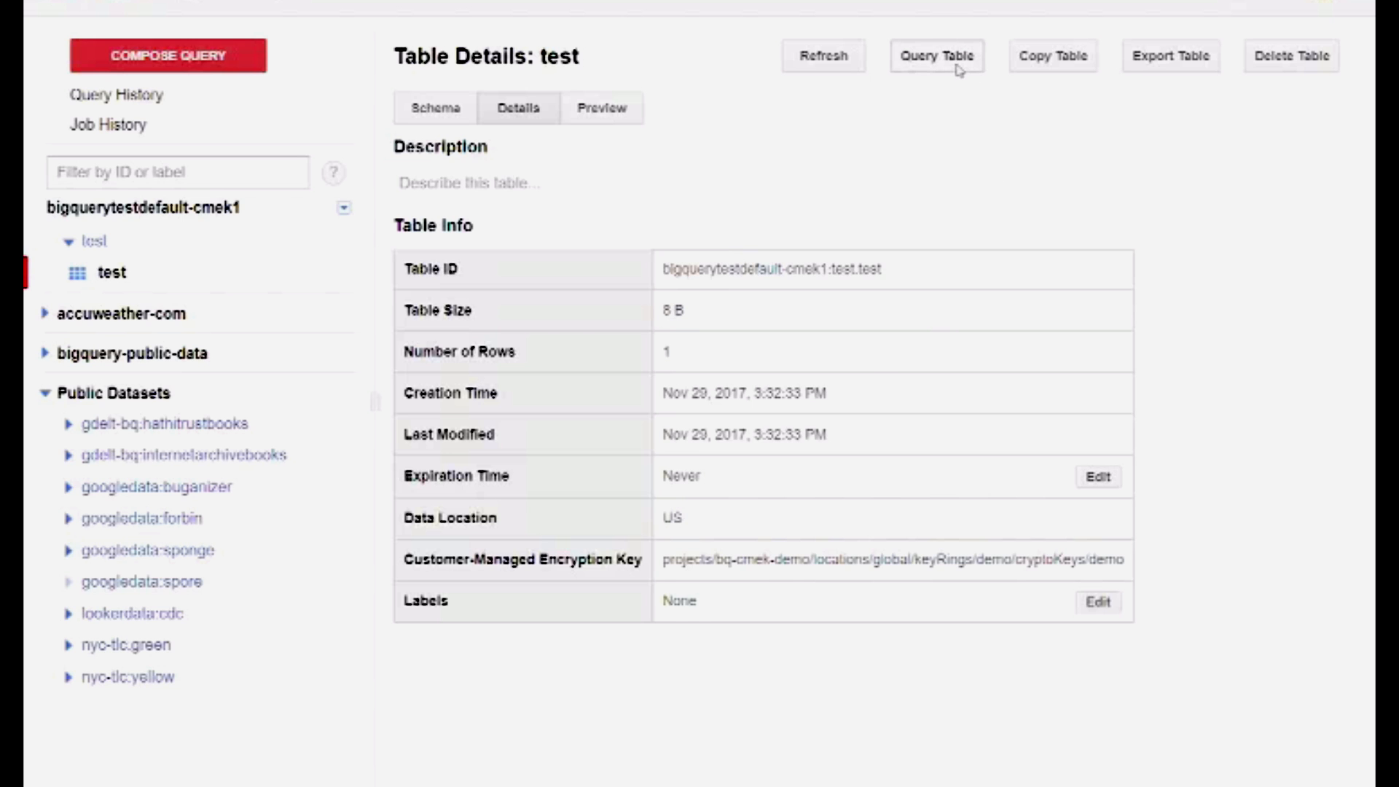
{"action": "left_click", "coordinate": [943, 56]}
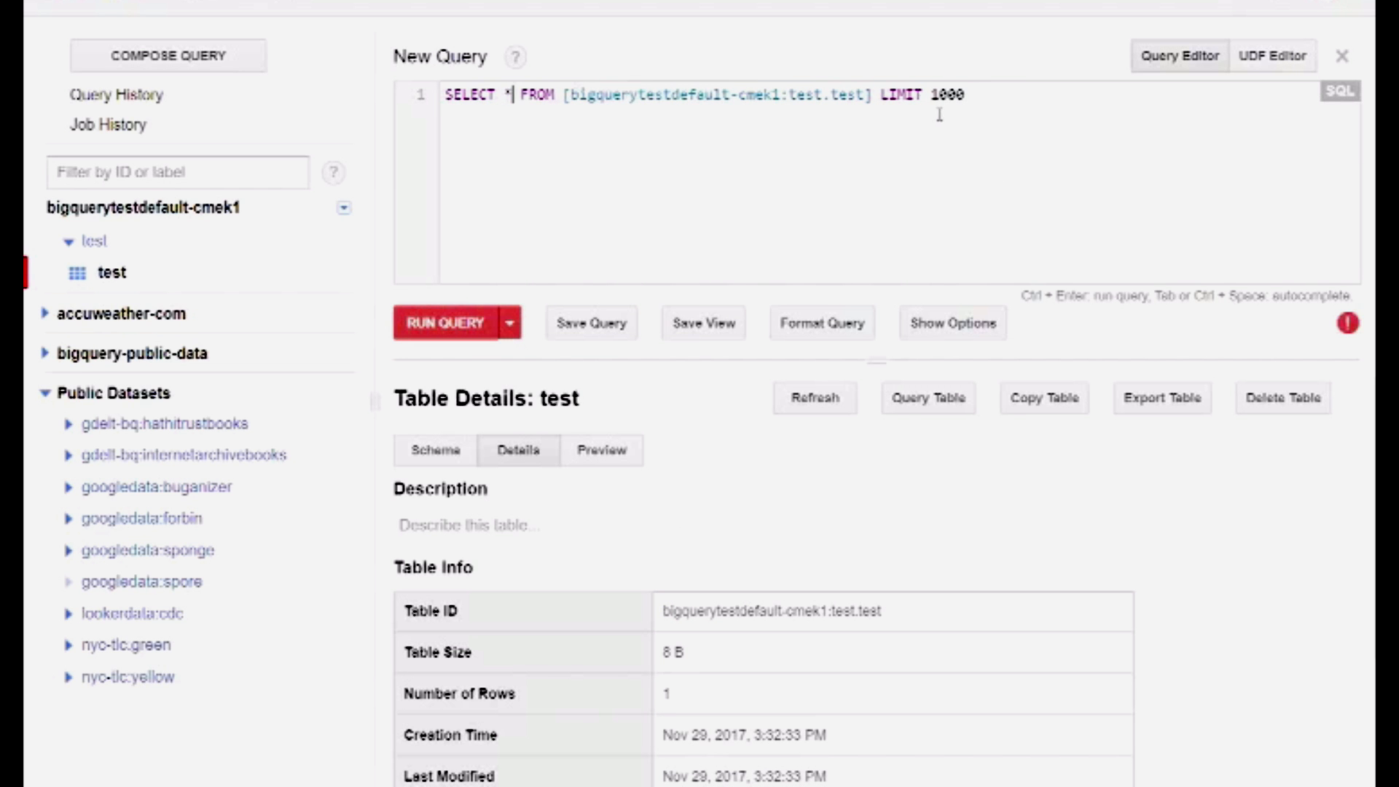
{"action": "left_click", "coordinate": [443, 323]}
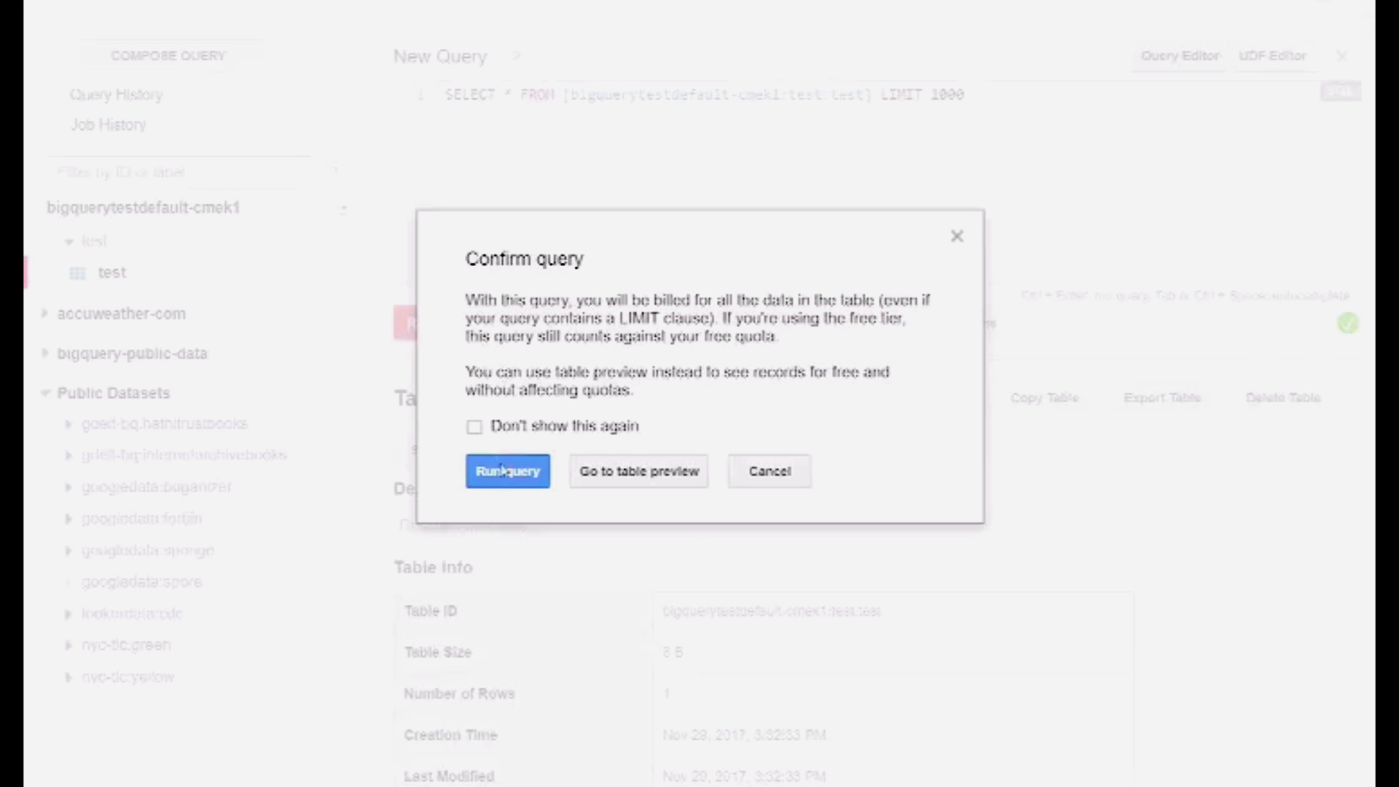
{"action": "left_click", "coordinate": [507, 471]}
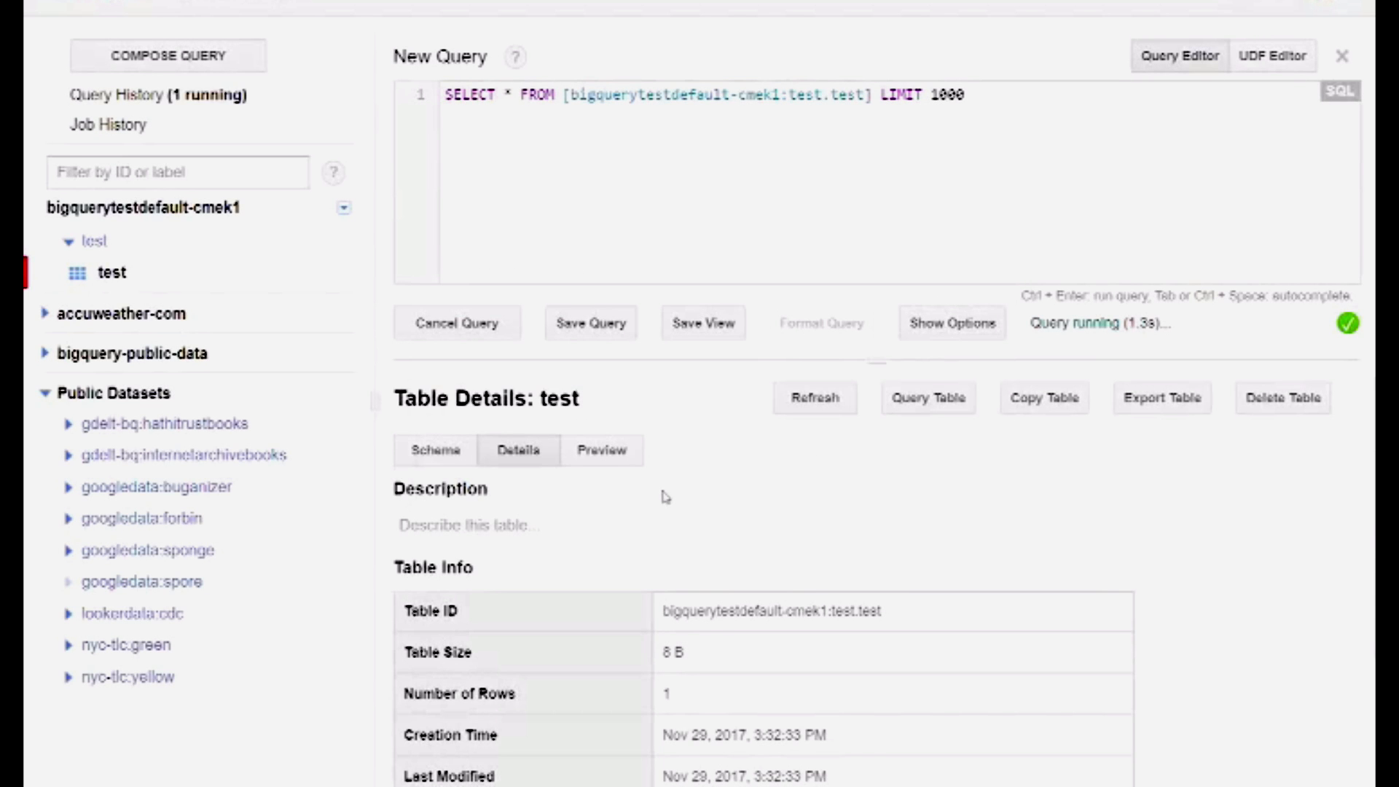